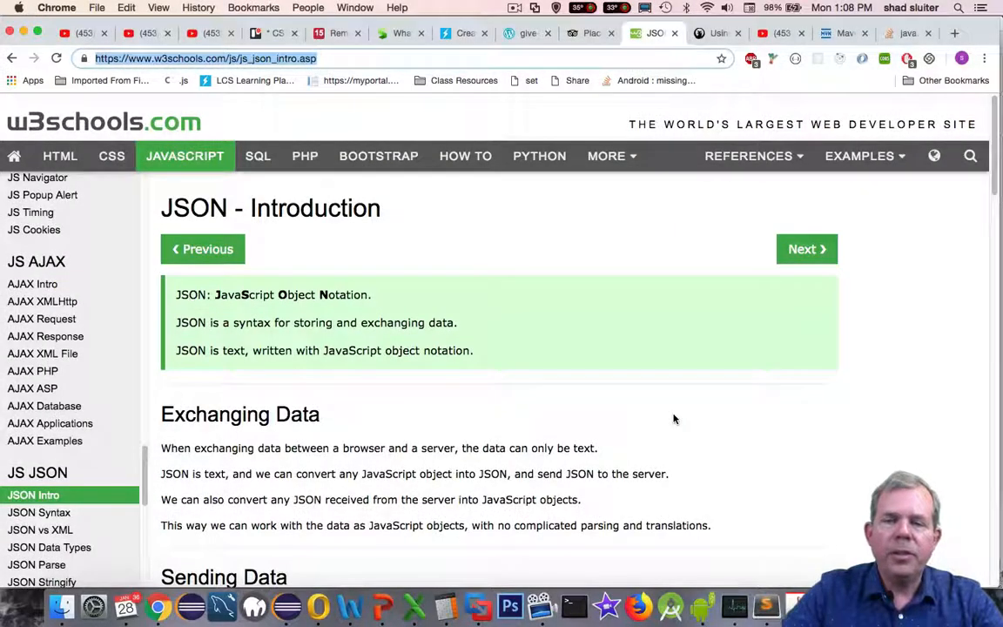
- Scroll the W3Schools sidebar to the JSON vs XML page and review its employee examples
scroll(down, 3)
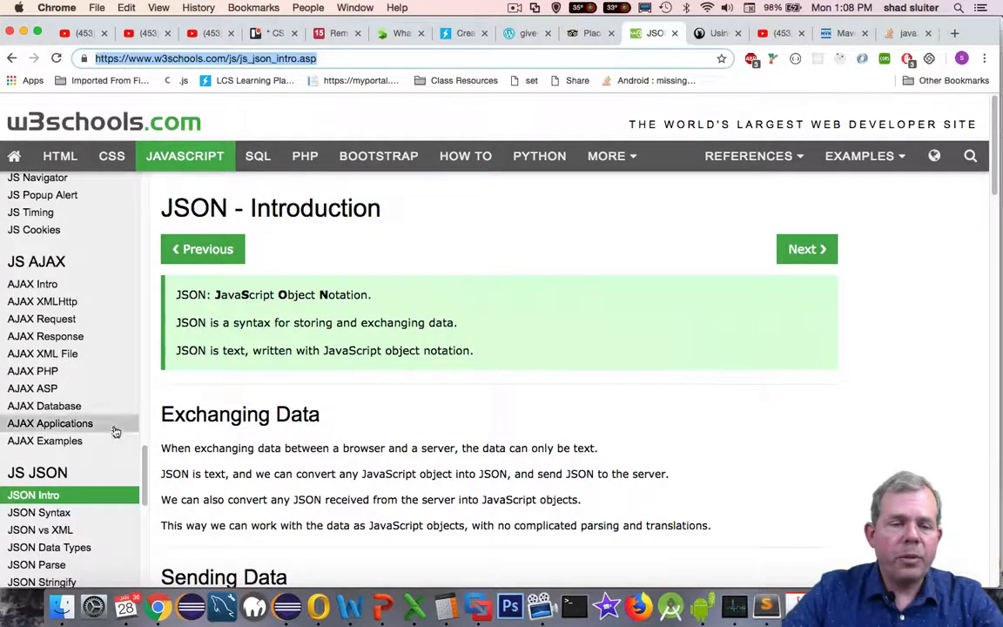
scroll(down, 3)
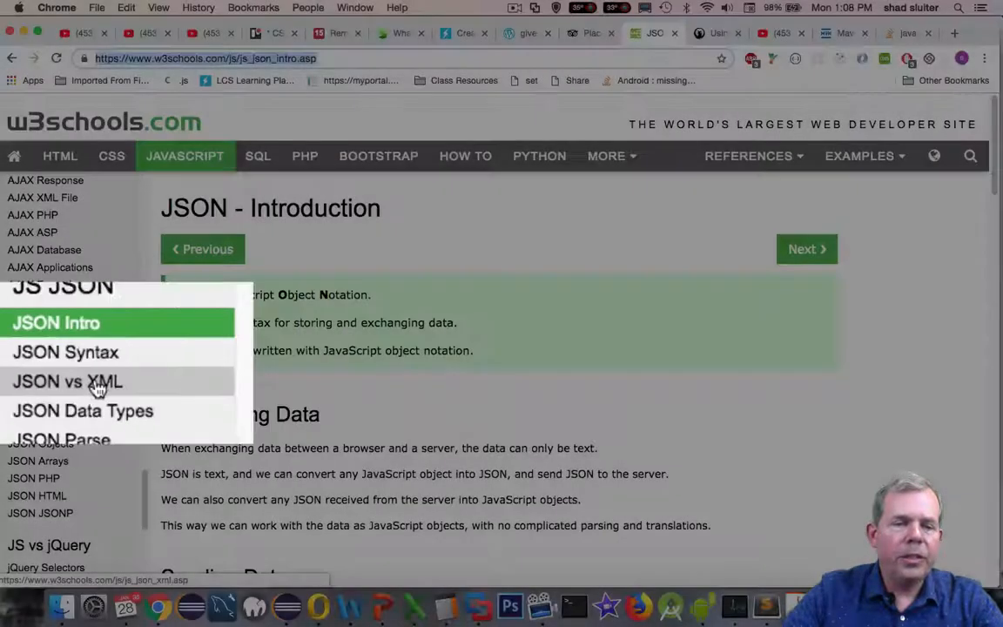
click(66, 381)
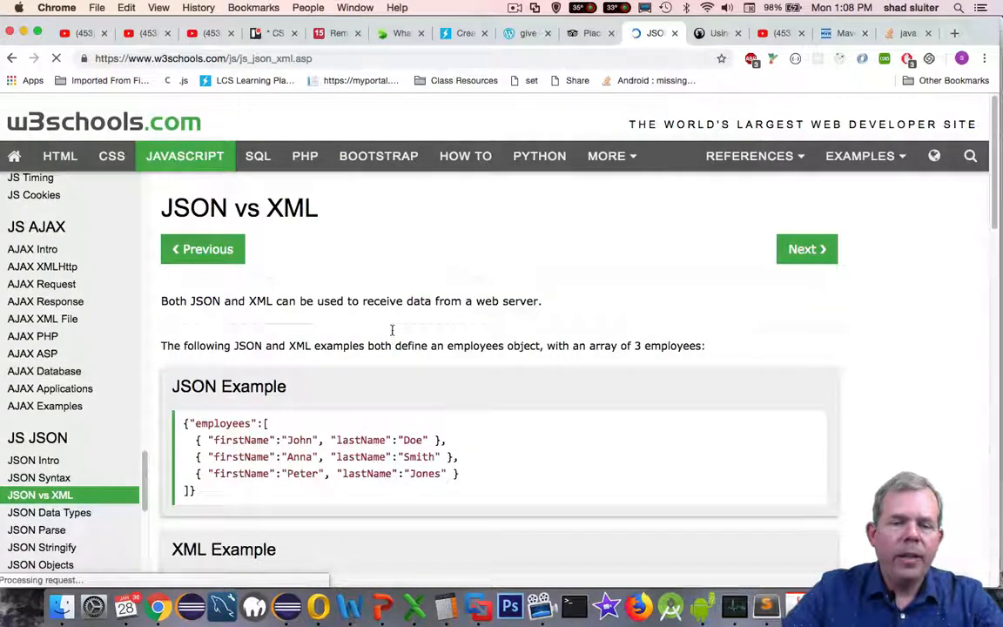
scroll(down, 3)
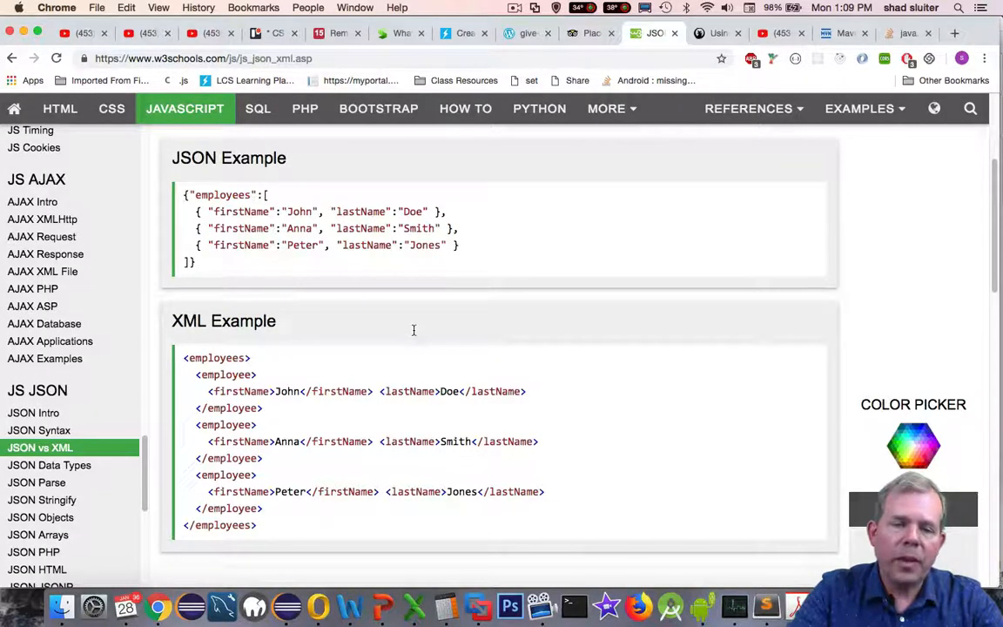
mouse_move(398, 340)
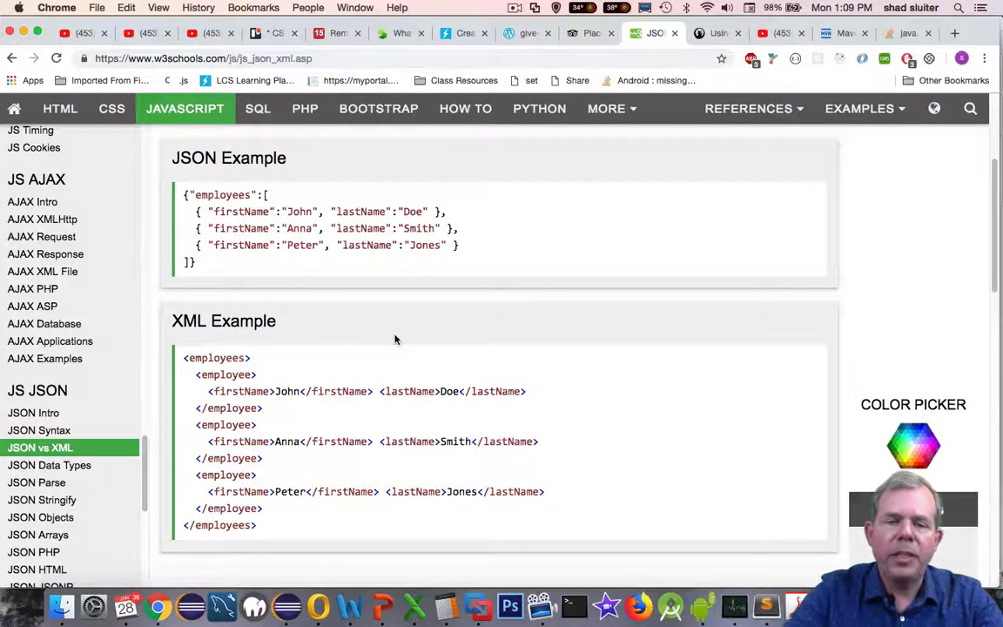
mouse_move(401, 345)
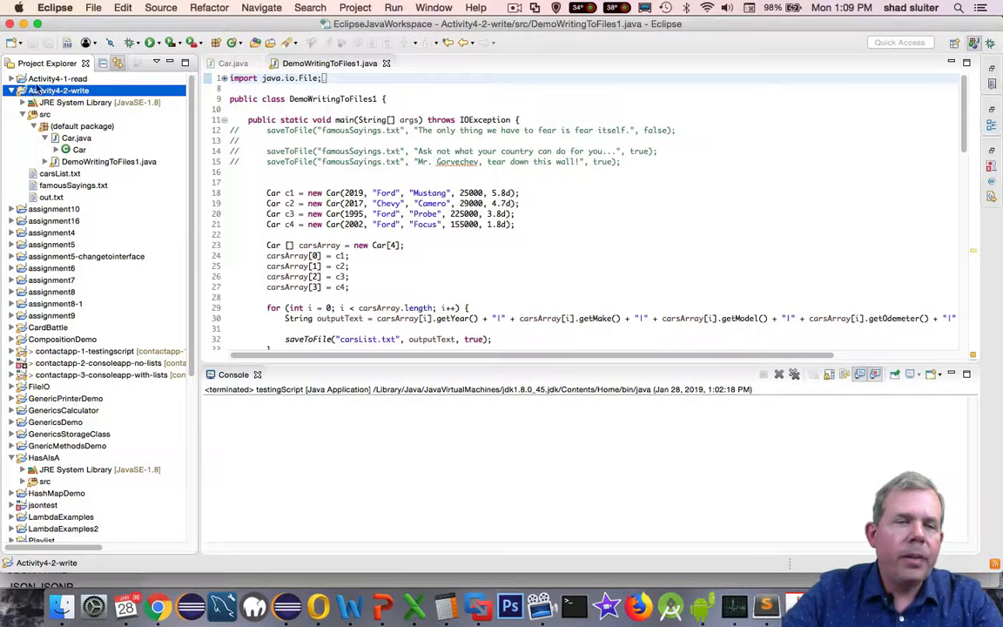
- Create a new Java project named Activity4-3-json via File > New > Java Project
click(94, 7)
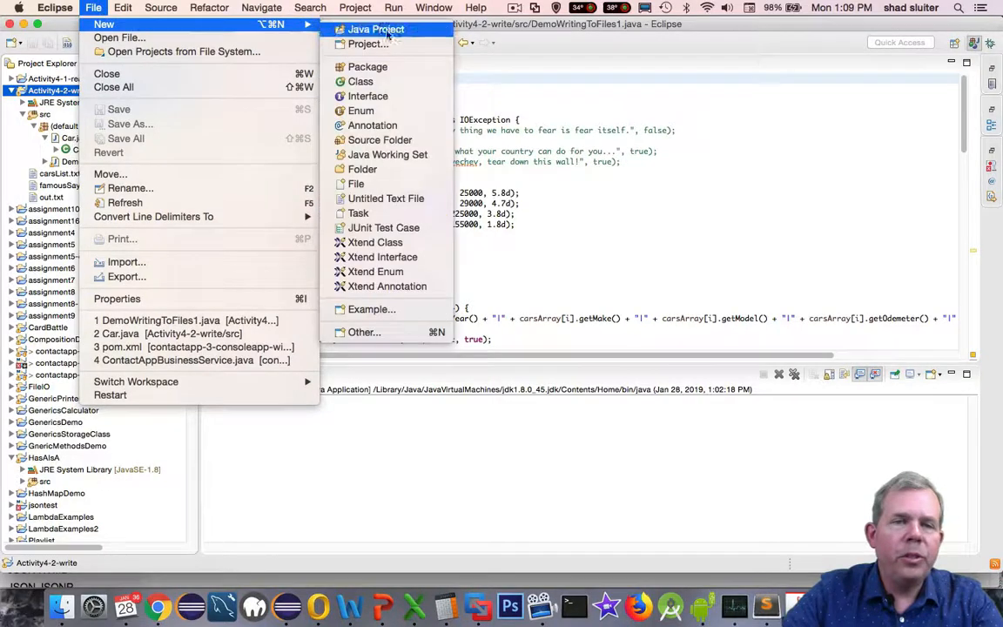
click(376, 28)
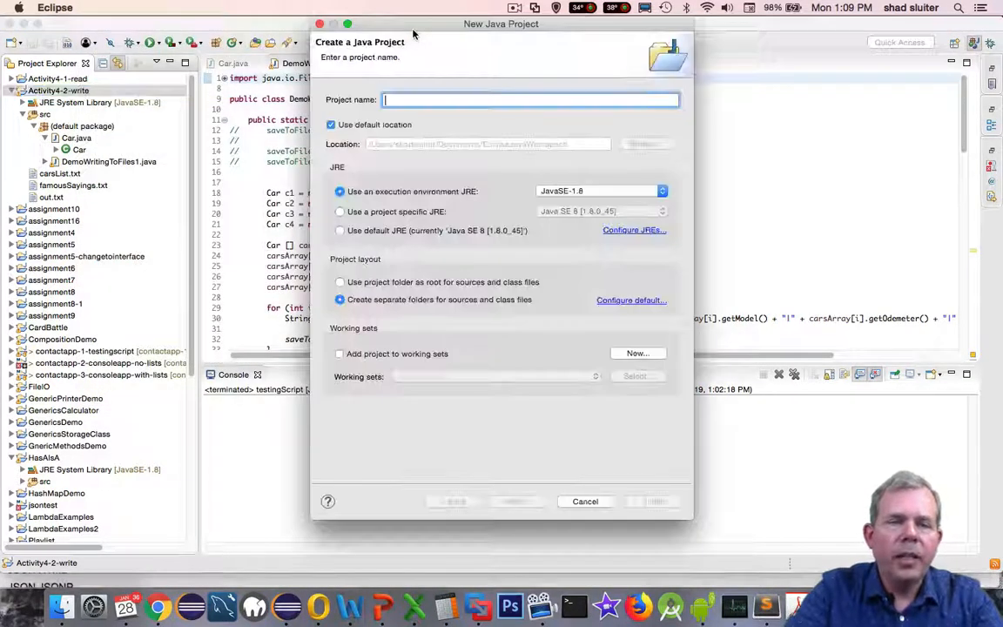
text(Activit)
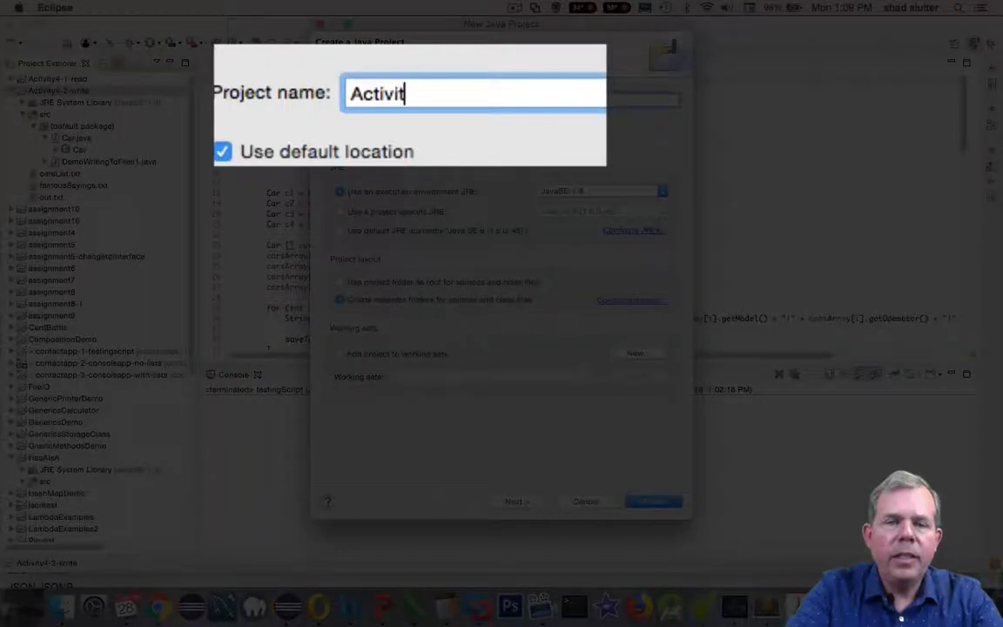
text(y4-3-)
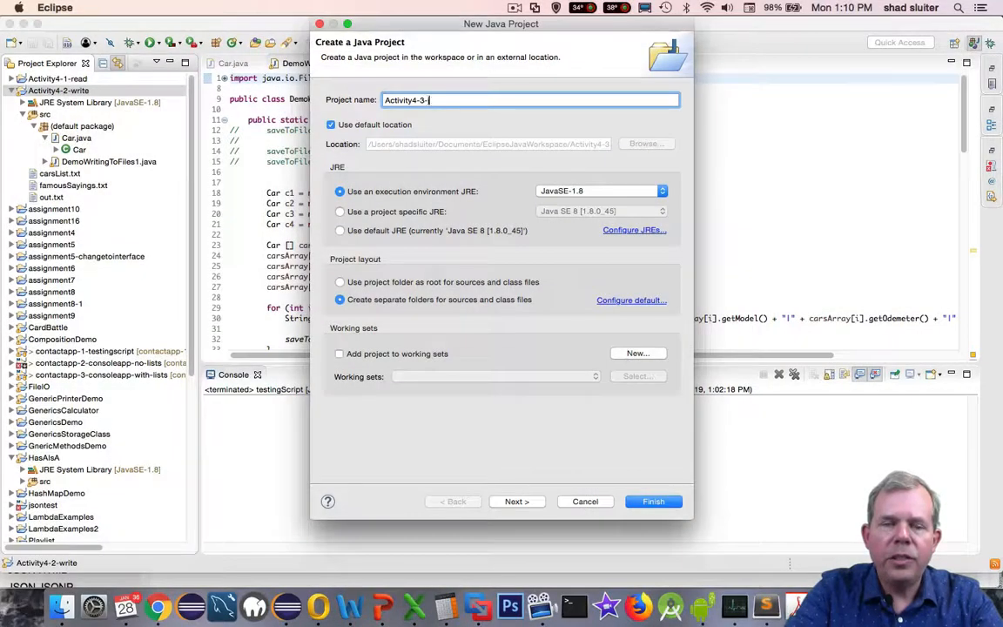
click(653, 502)
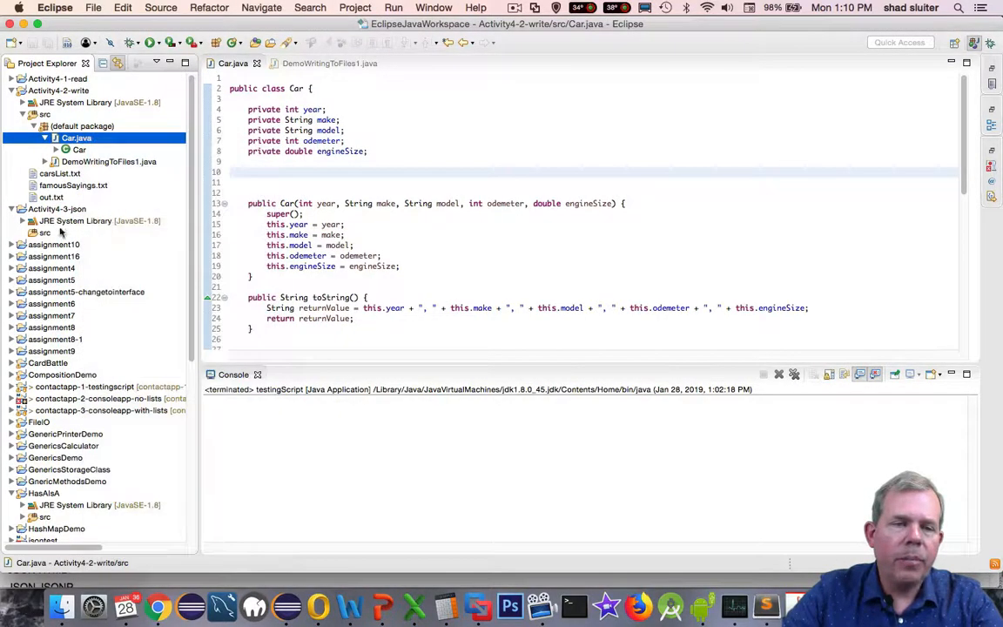
- Paste Car.java from Activity4-2-write into Activity4-3-json's src folder
right_click(45, 234)
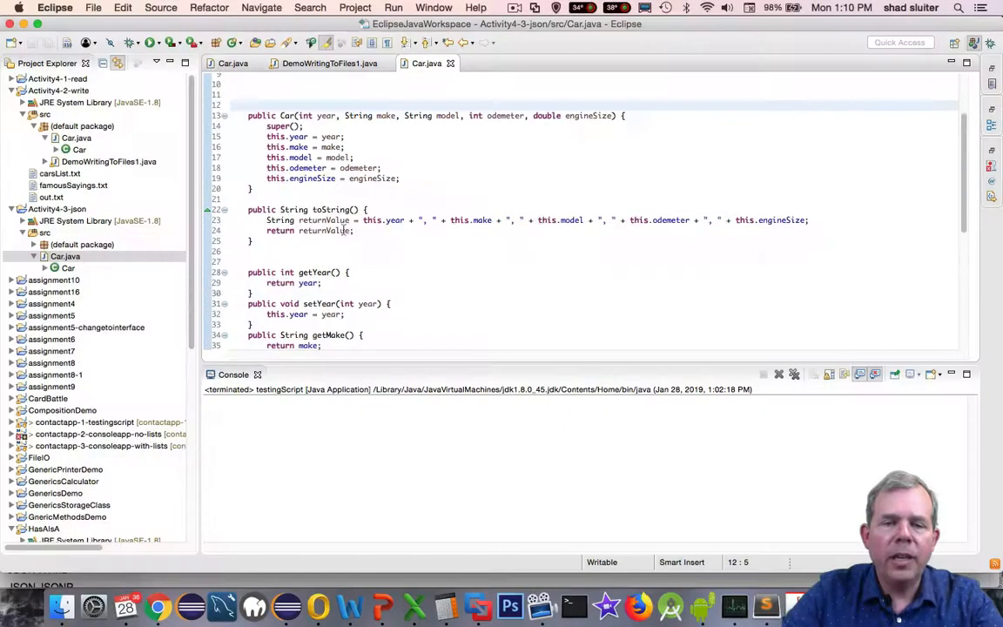
scroll(down, 3)
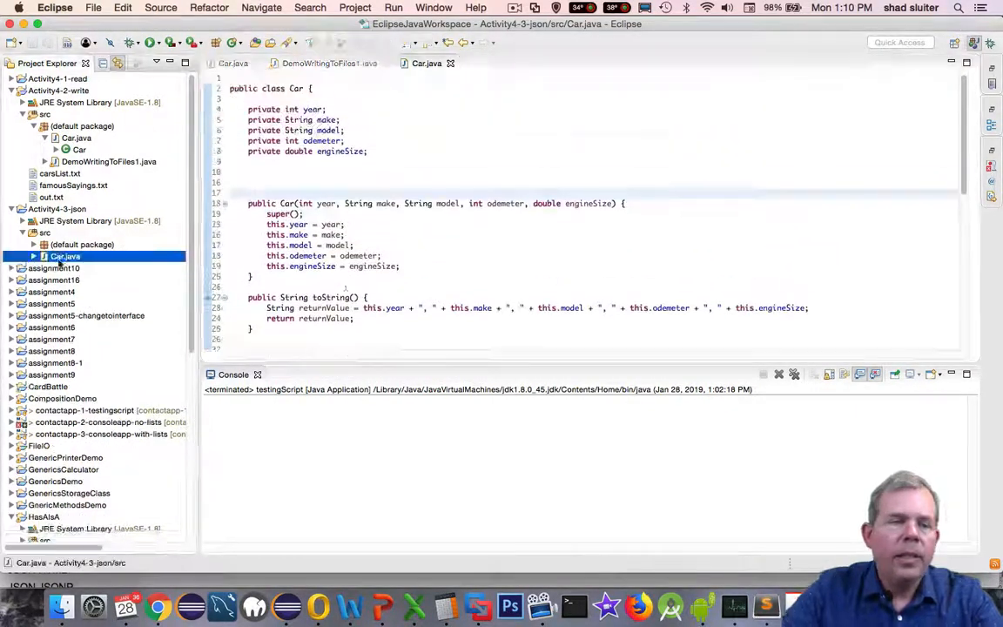
- Create a new CarsList class in the project's source folder
right_click(66, 256)
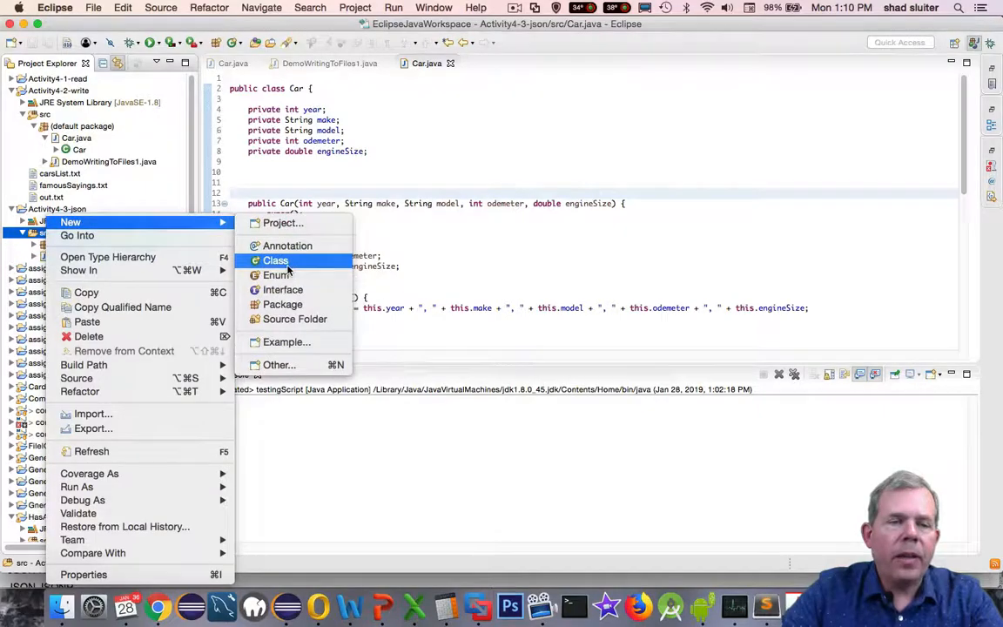
click(275, 261)
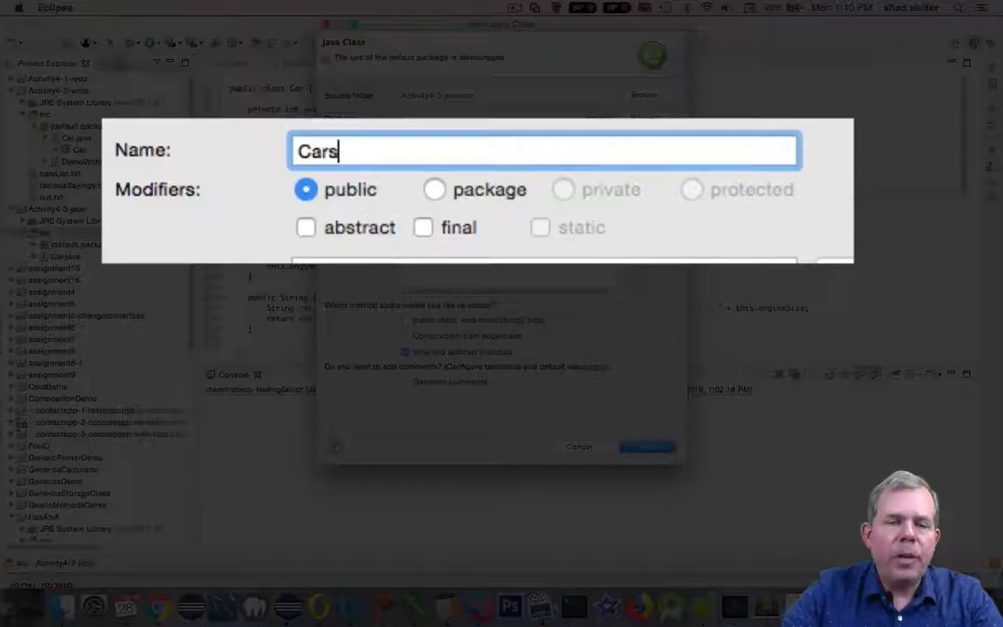
click(648, 446)
text(private List)
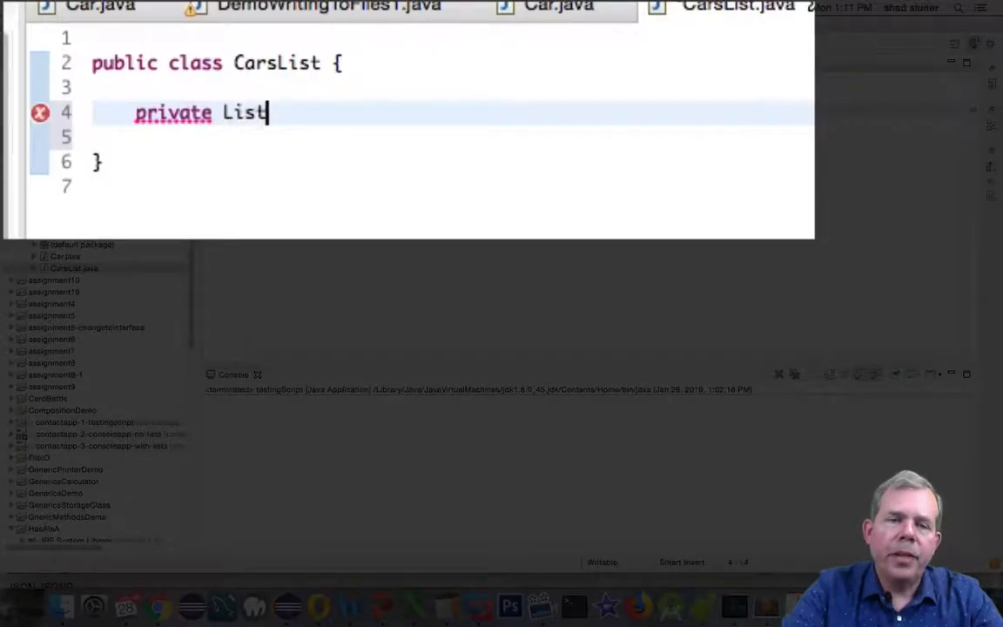
- Declare private List<Car> carList = new ArrayList<Car>(); in CarsList
text(<Car> carList)
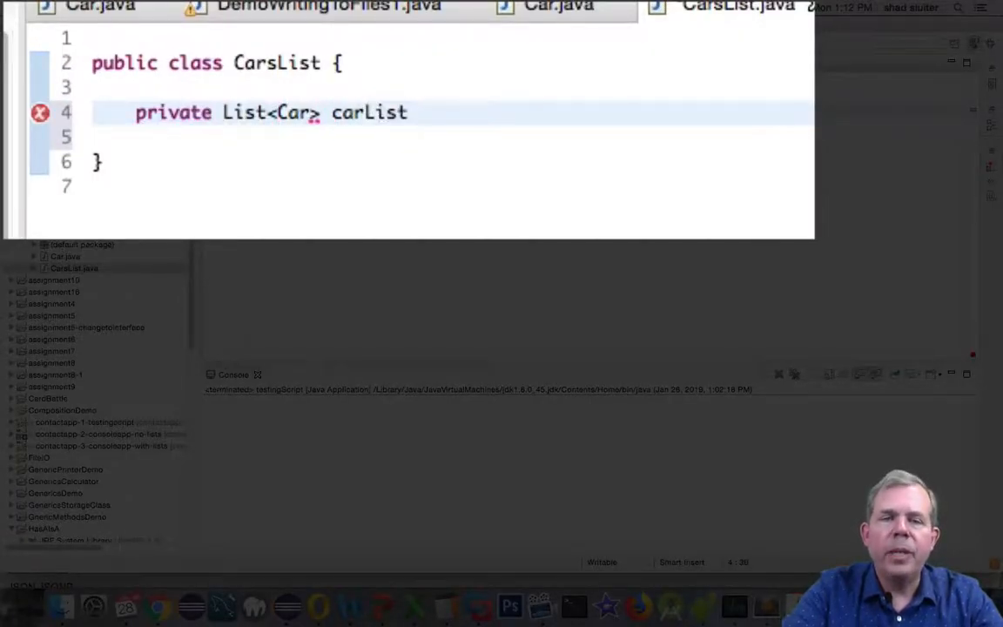
text(= new ArrayL)
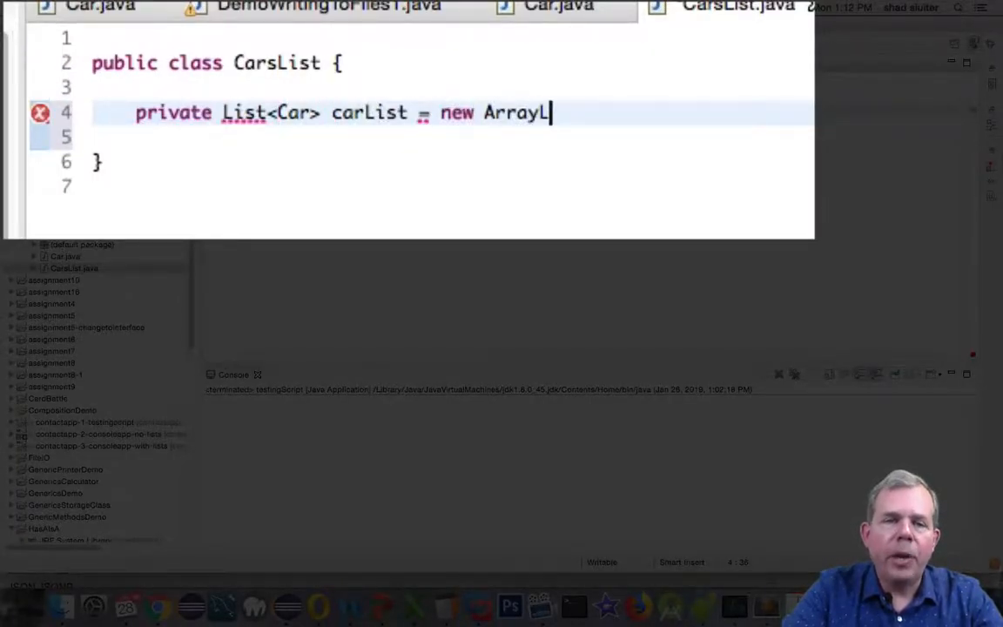
text(ist<Car>();)
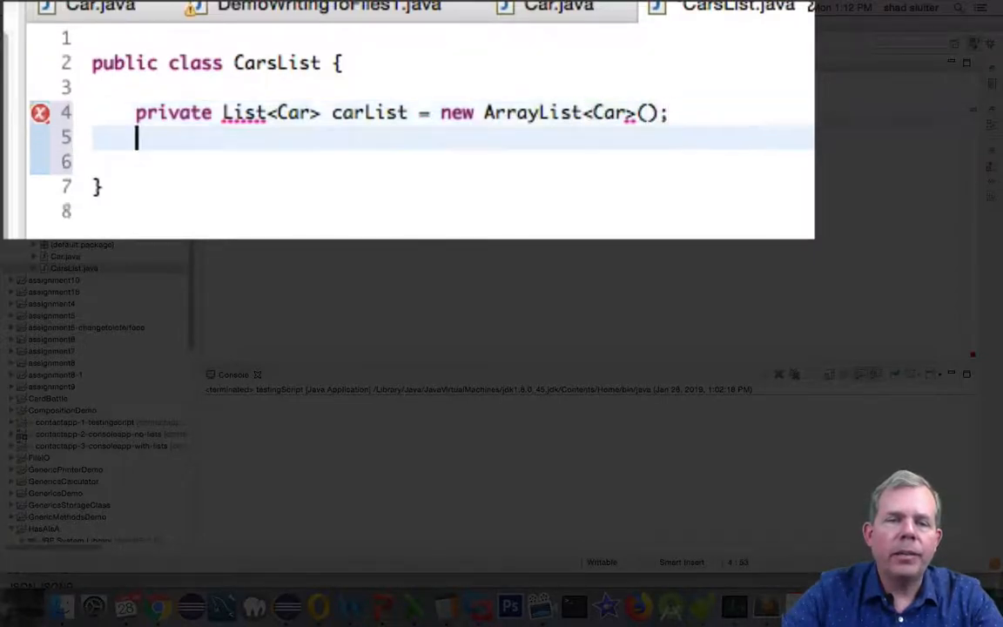
click(40, 113)
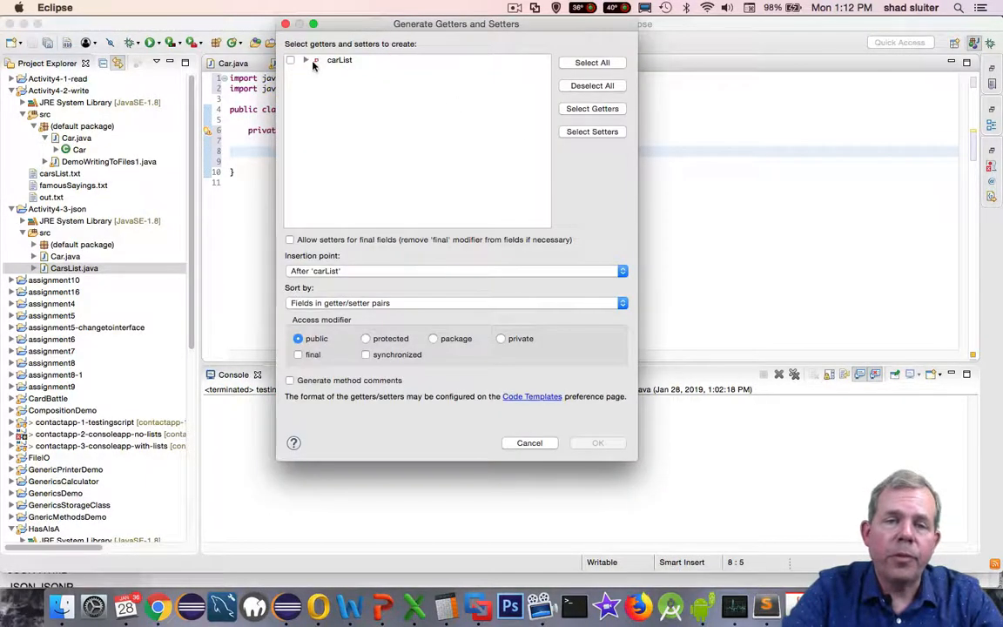
- Generate a getter, setter and field constructor for carList, then start a public no-arg constructor
click(598, 443)
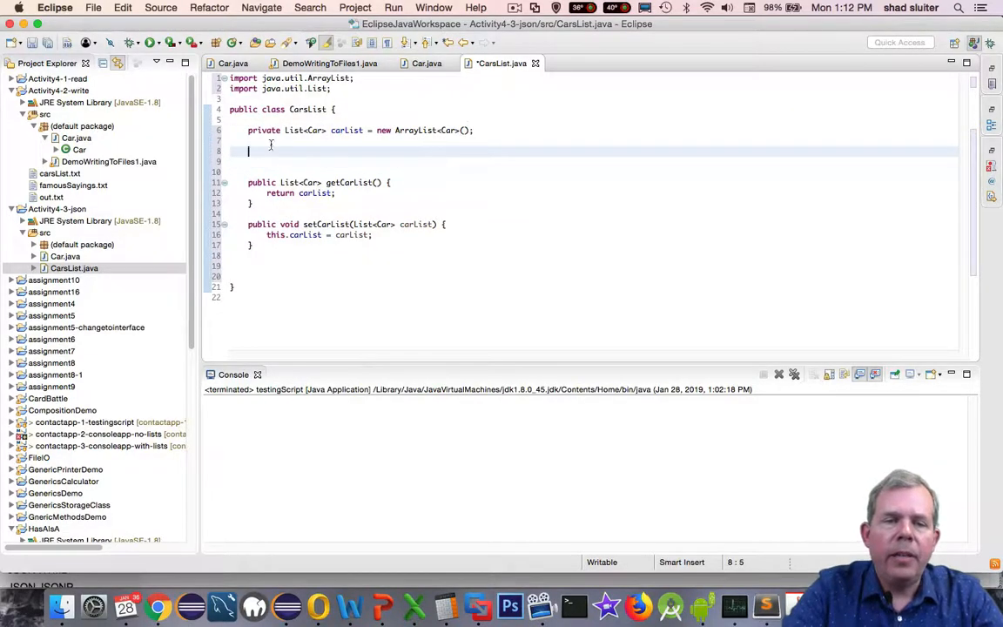
right_click(270, 150)
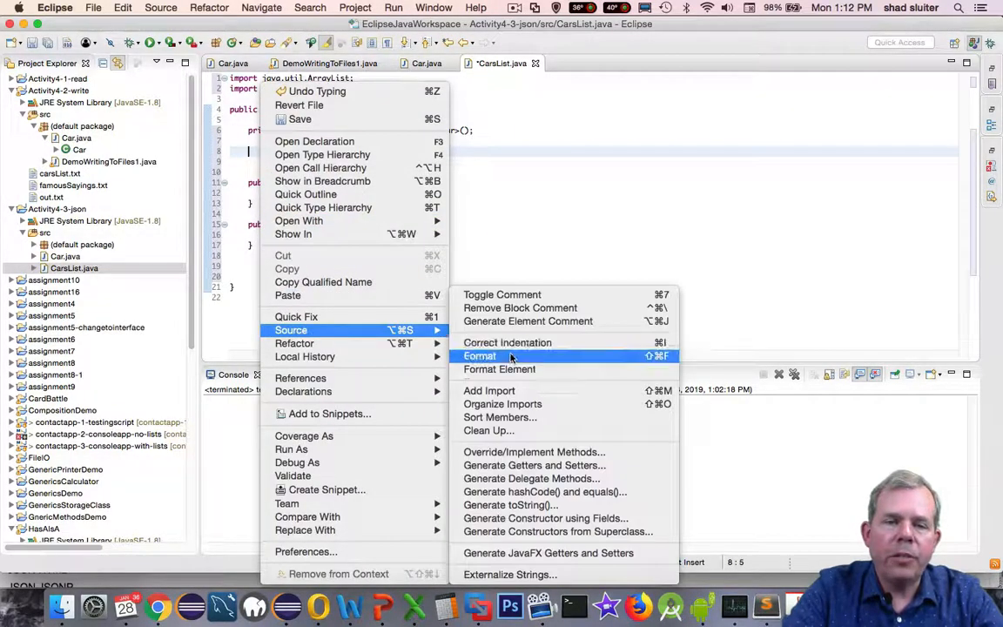
mouse_move(545, 519)
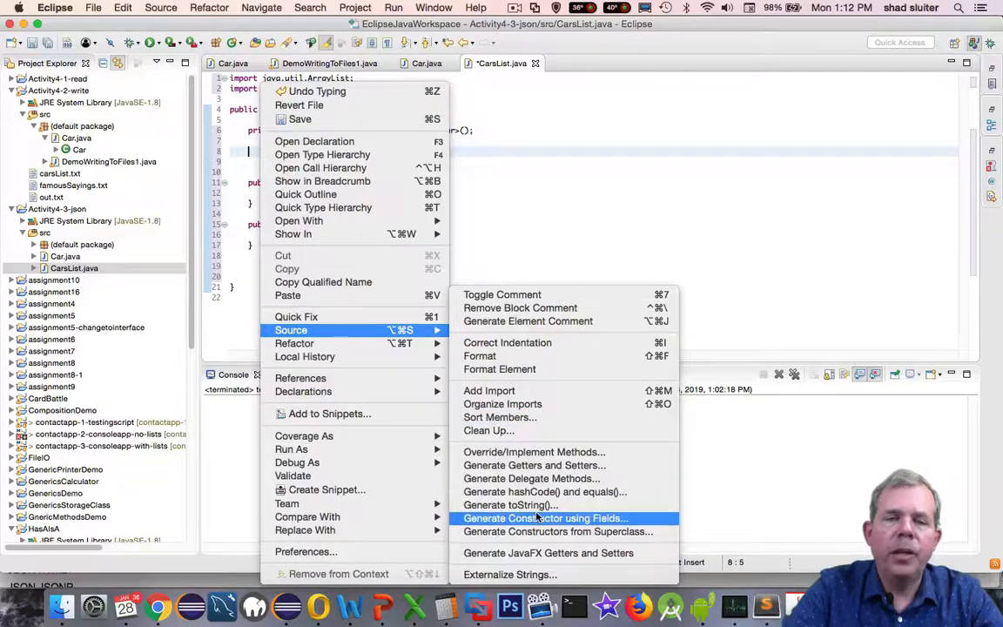
click(545, 519)
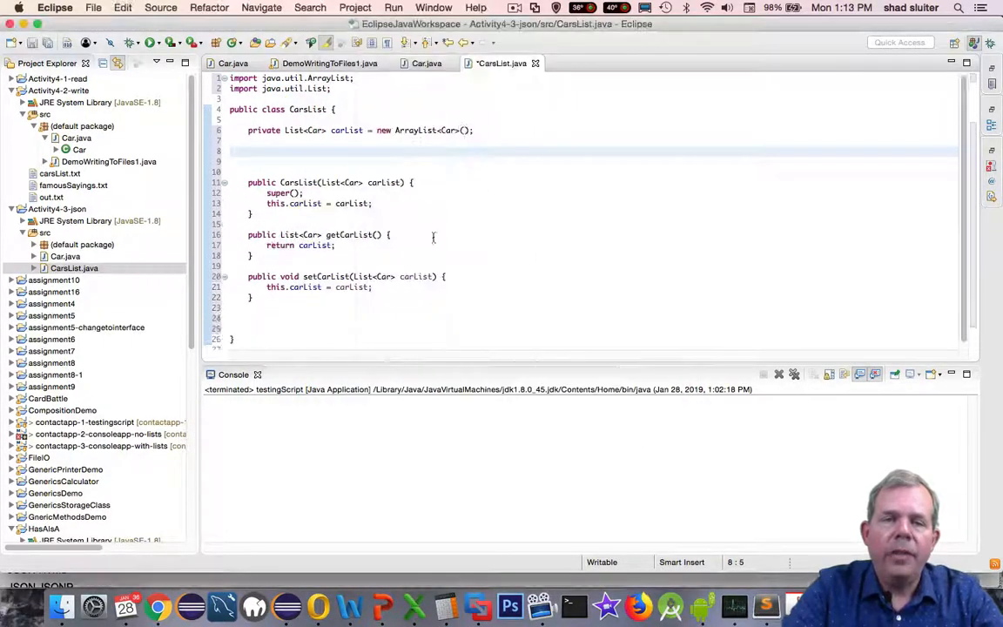
text(public CarsList() {)
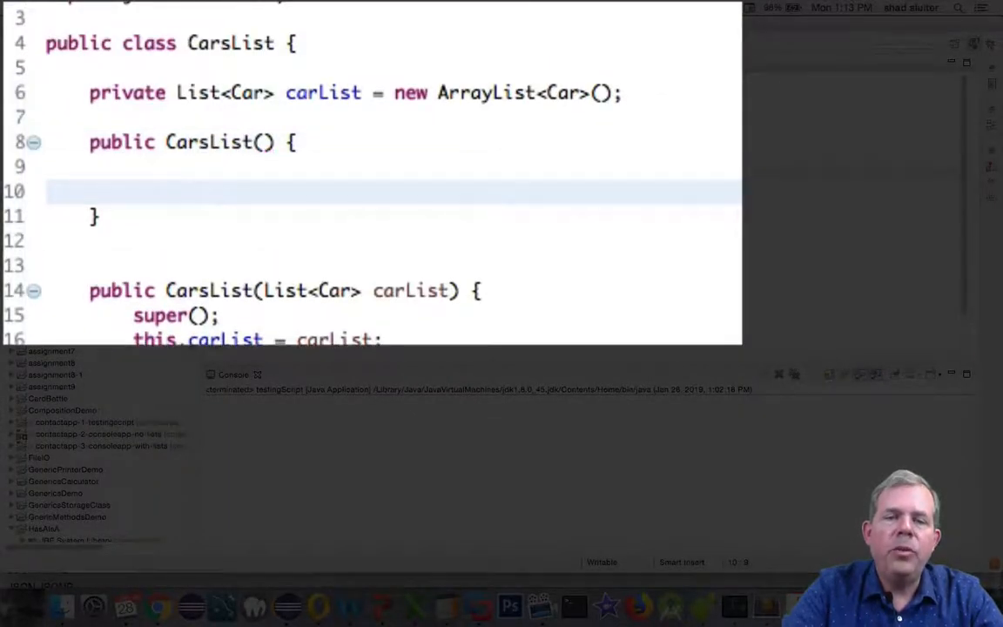
- Set this.carList to a new ArrayList<Car>() inside the no-argument constructor
text(this.carList = new ArrayList<Car>();)
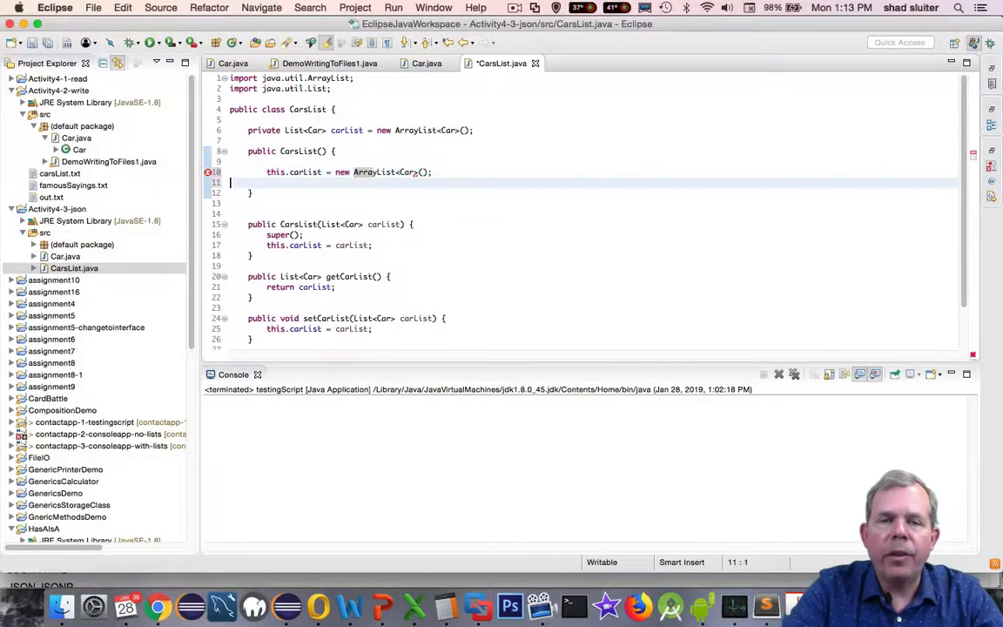
click(233, 63)
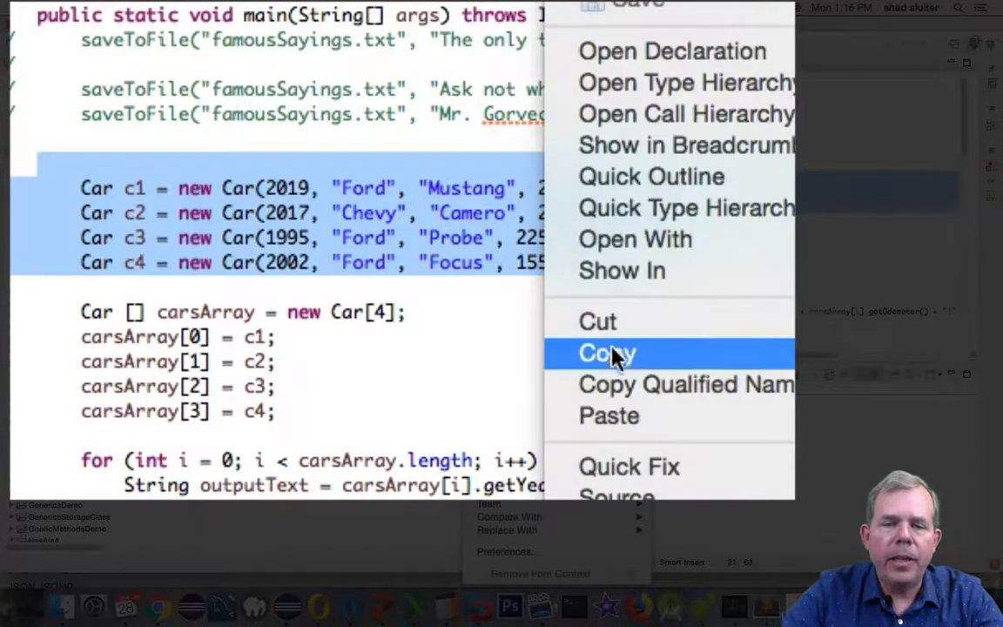
- Copy the four Car-creation lines from DemoWritingToFiles1 and select Activity4-3-json's default package
click(606, 352)
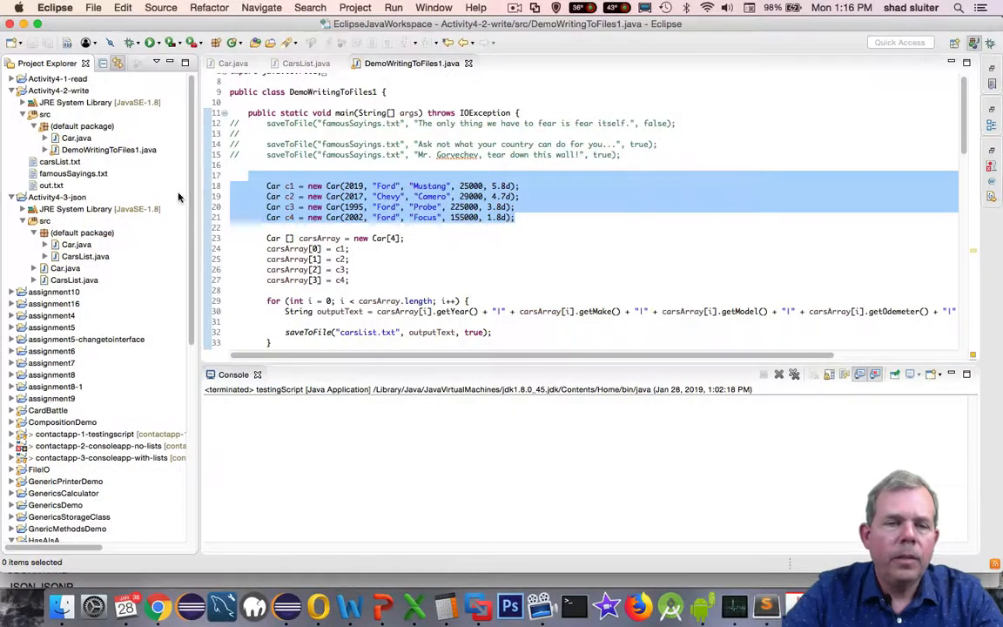
mouse_move(88, 222)
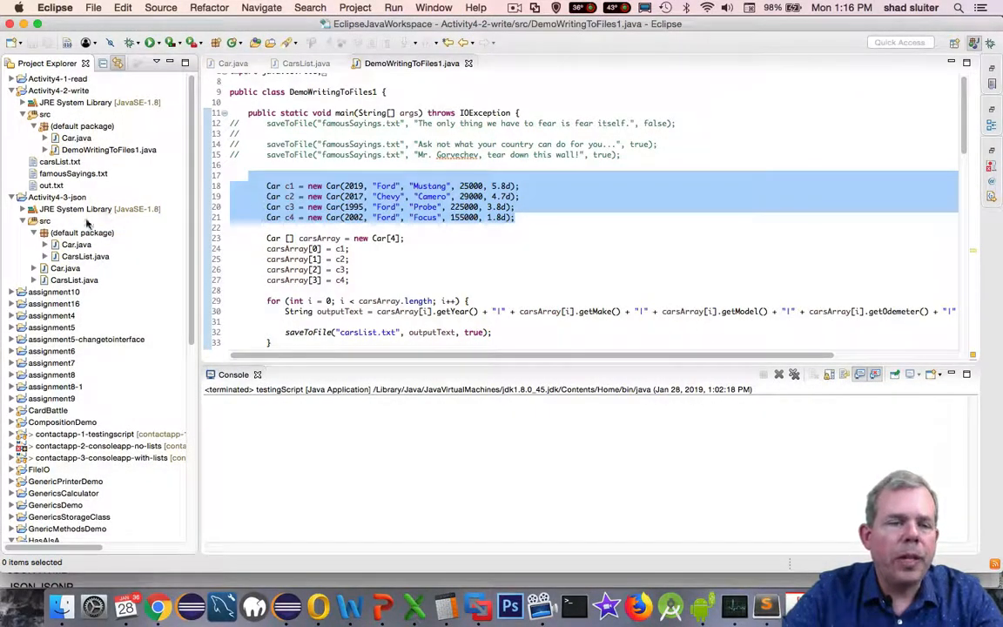
click(59, 197)
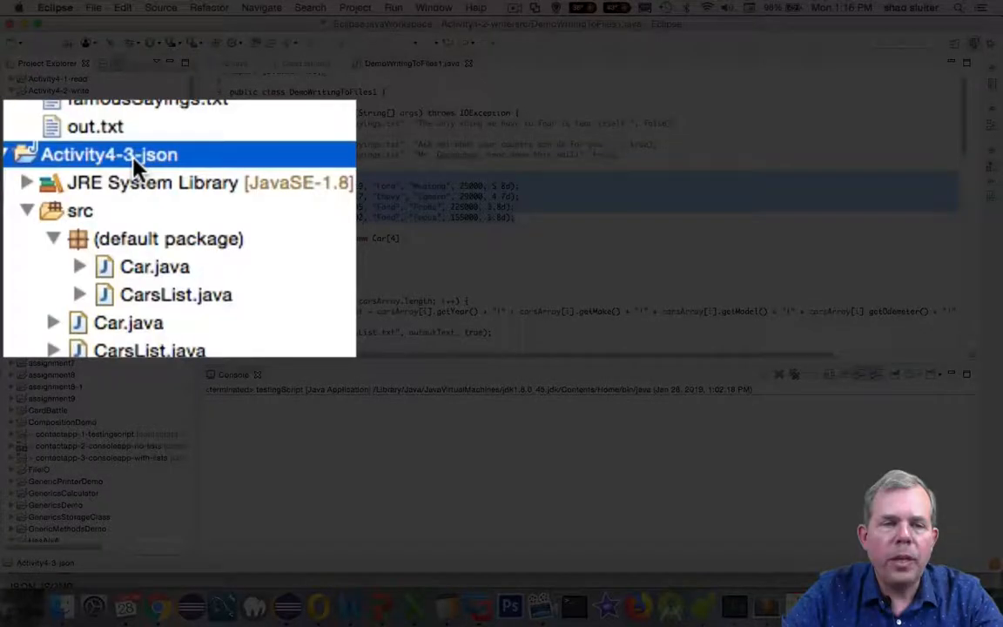
click(167, 239)
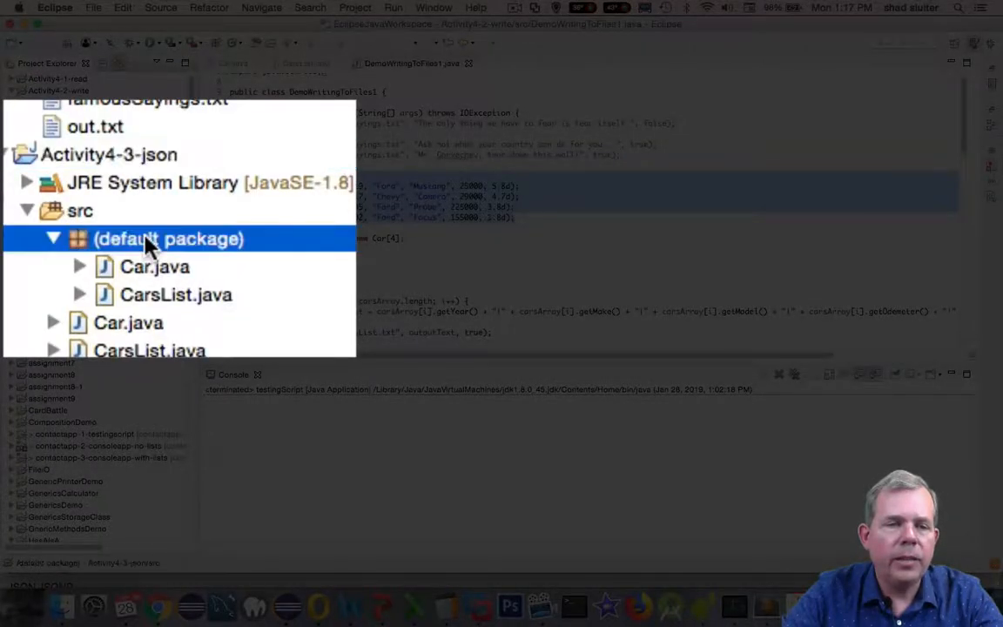
- Create a TestingJSON class with a public static void main method in the default package
right_click(167, 238)
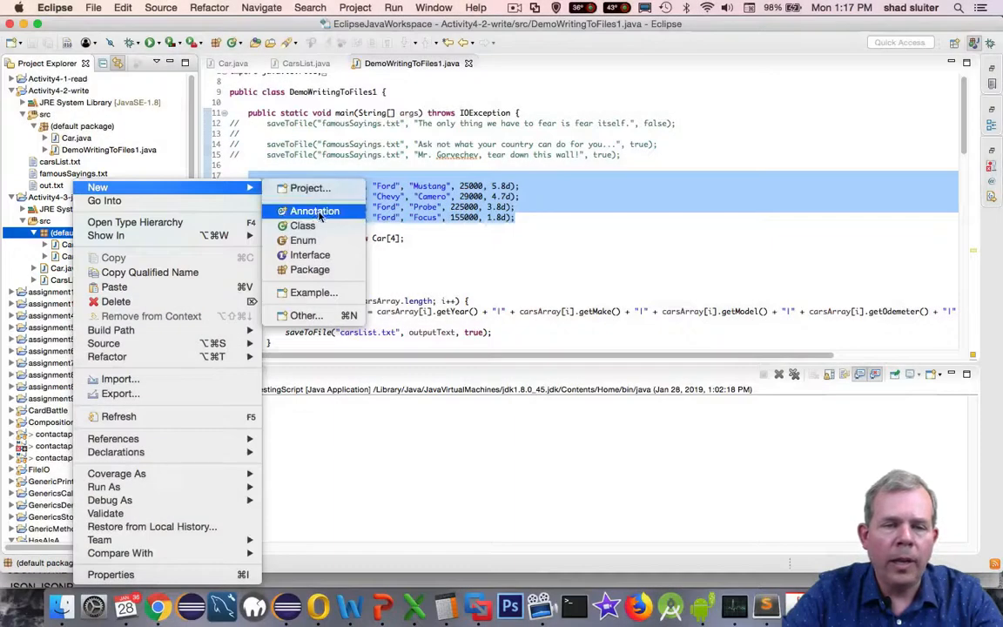
click(303, 226)
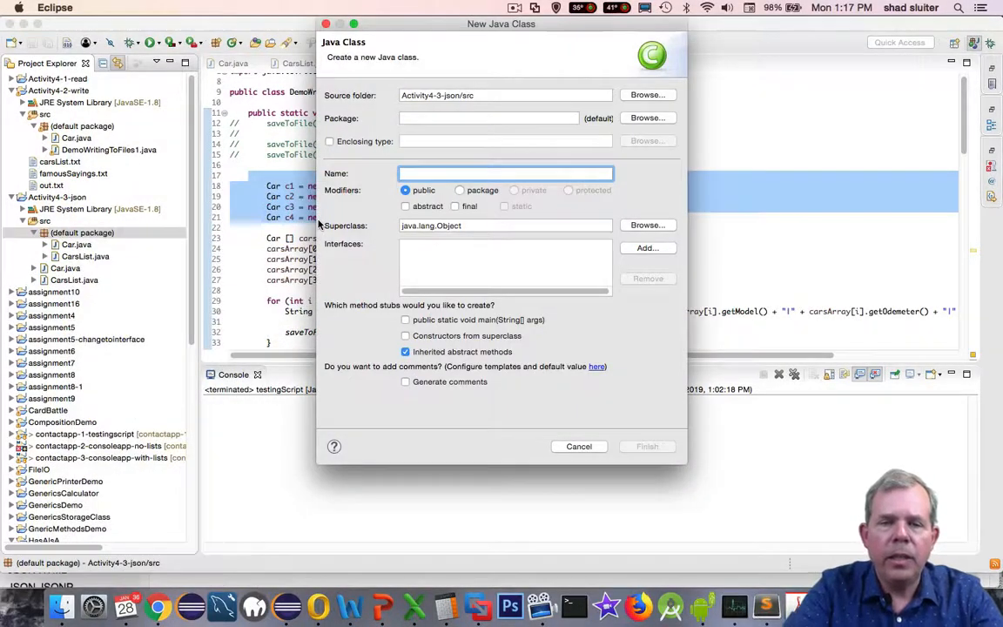
text(TestingJSON)
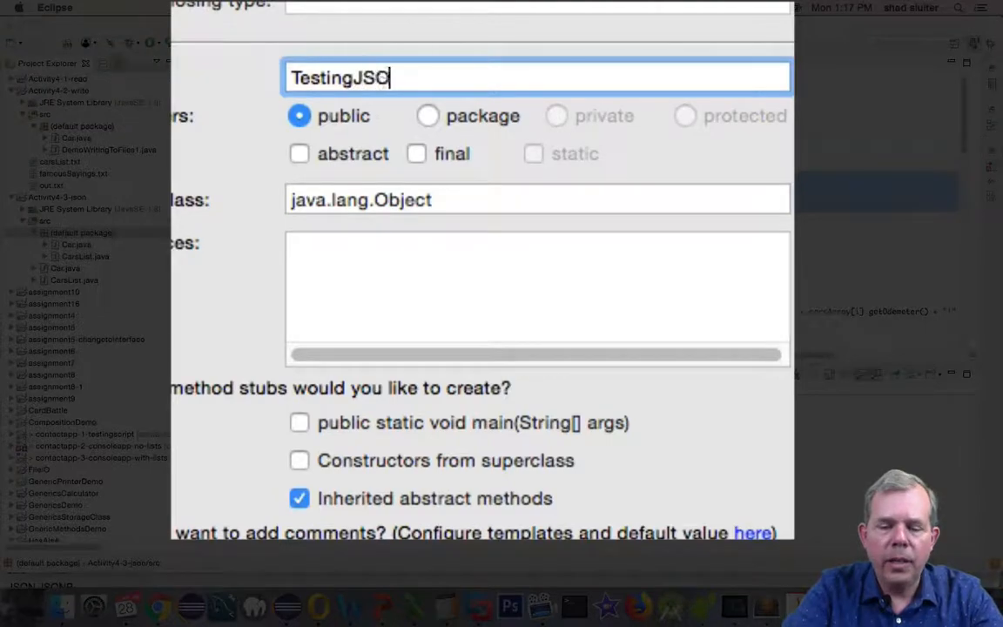
text(N)
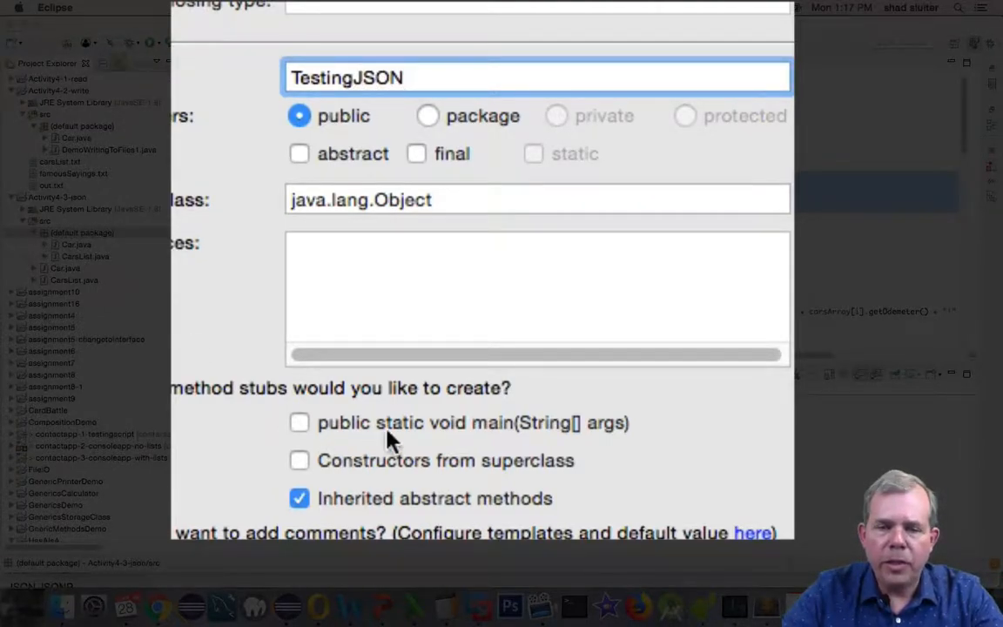
click(300, 423)
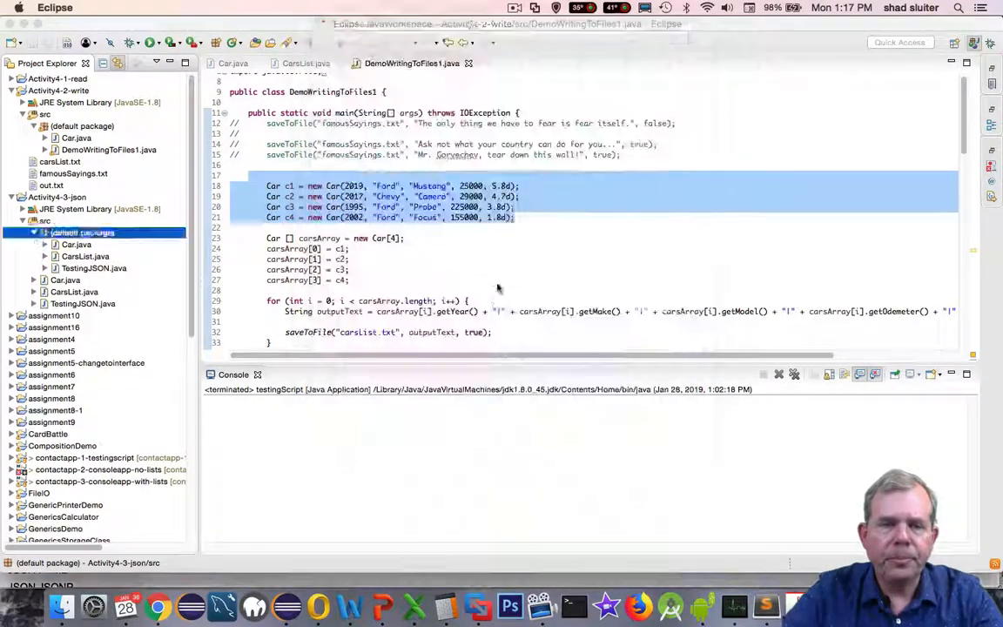
- Paste the four Car lines into main and add CarsList cl = new CarsList();
click(519, 63)
text(CarsList cl)
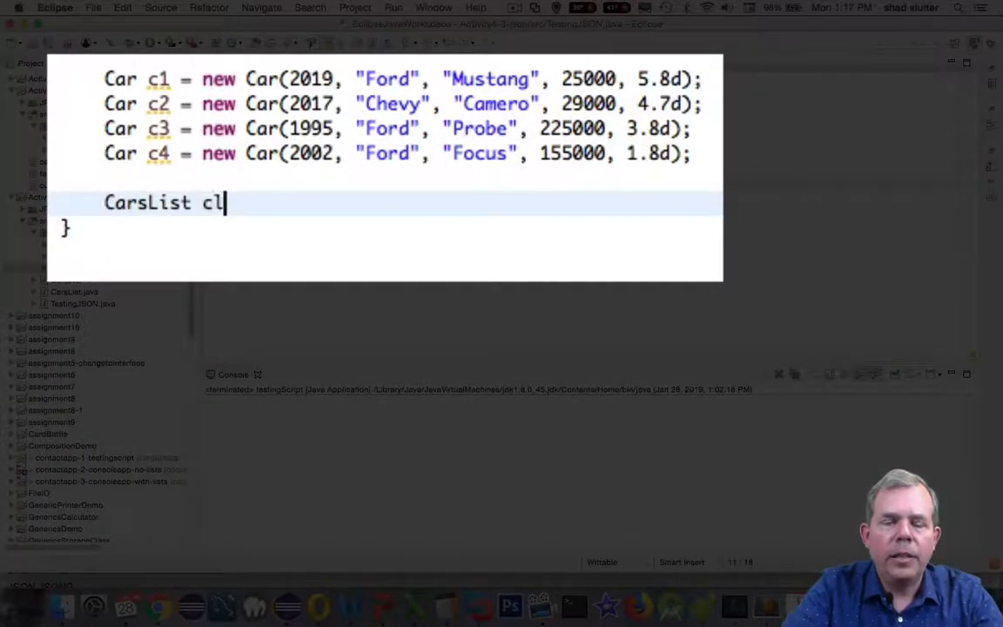
text(= new Cars)
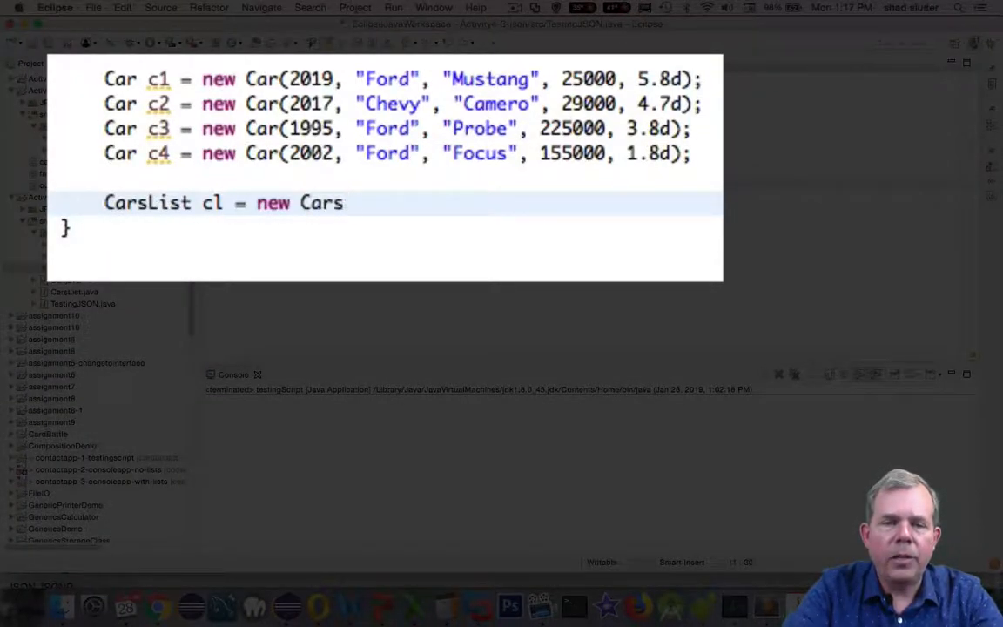
text(List();)
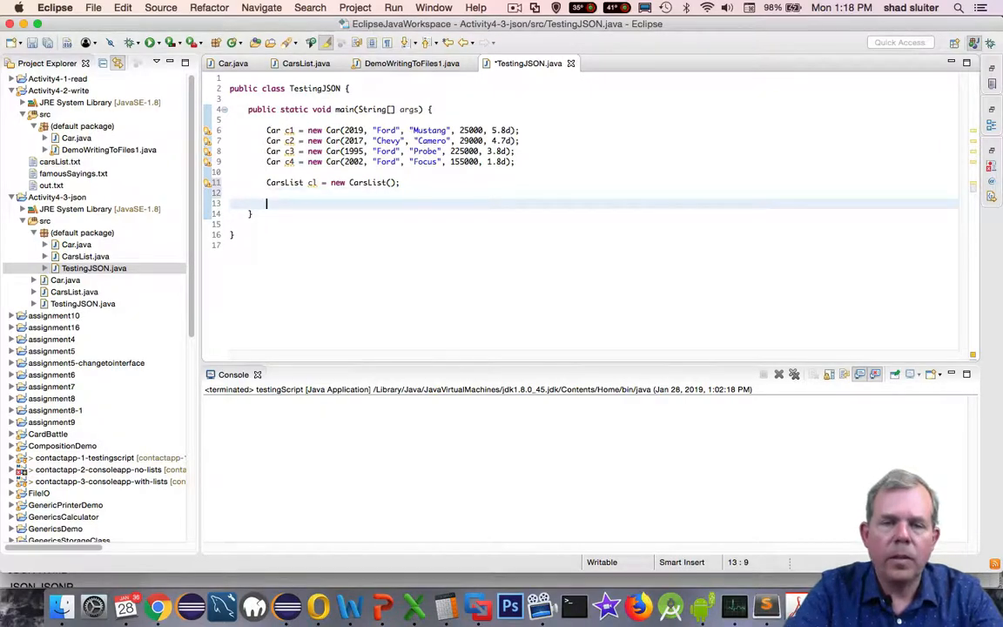
- Declare ArrayList<Car> someList = new ArrayList<Car>(); and import java.util.ArrayList via Quick Fix
text(ArrayList)
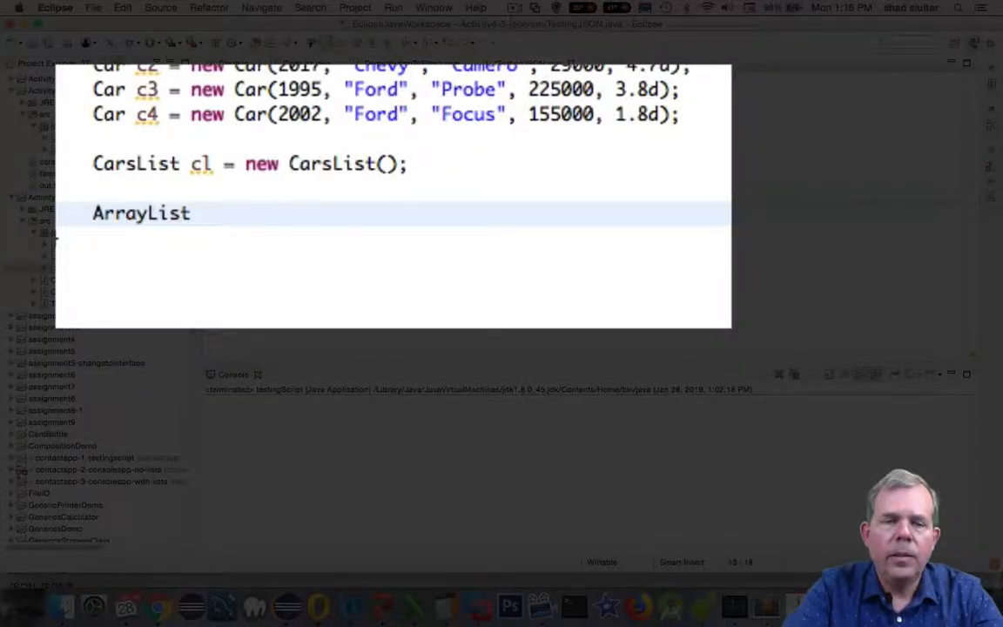
text(<Car>)
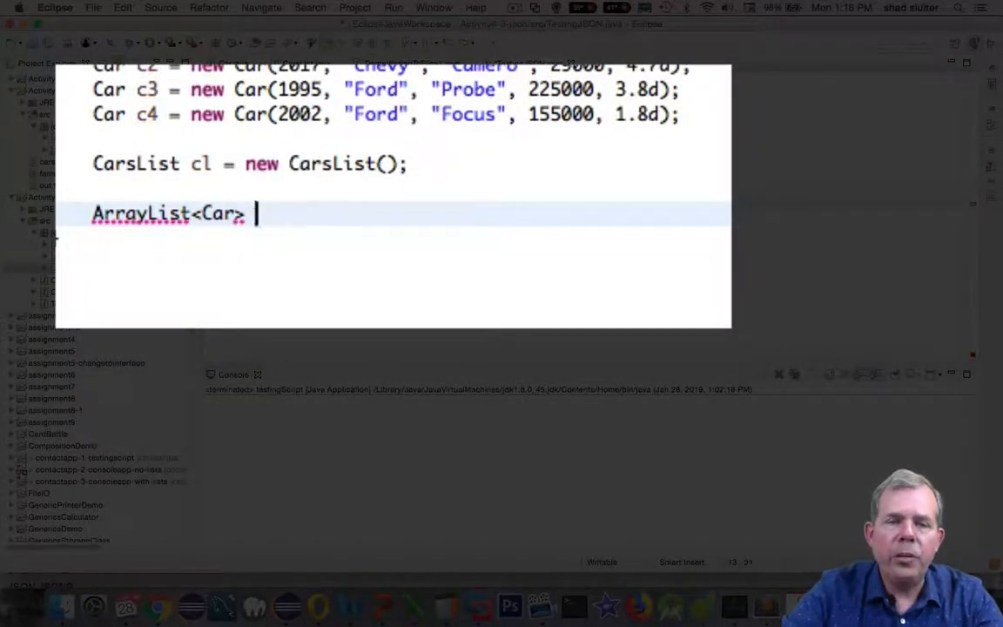
text(someList = new ArrayList<Car>();)
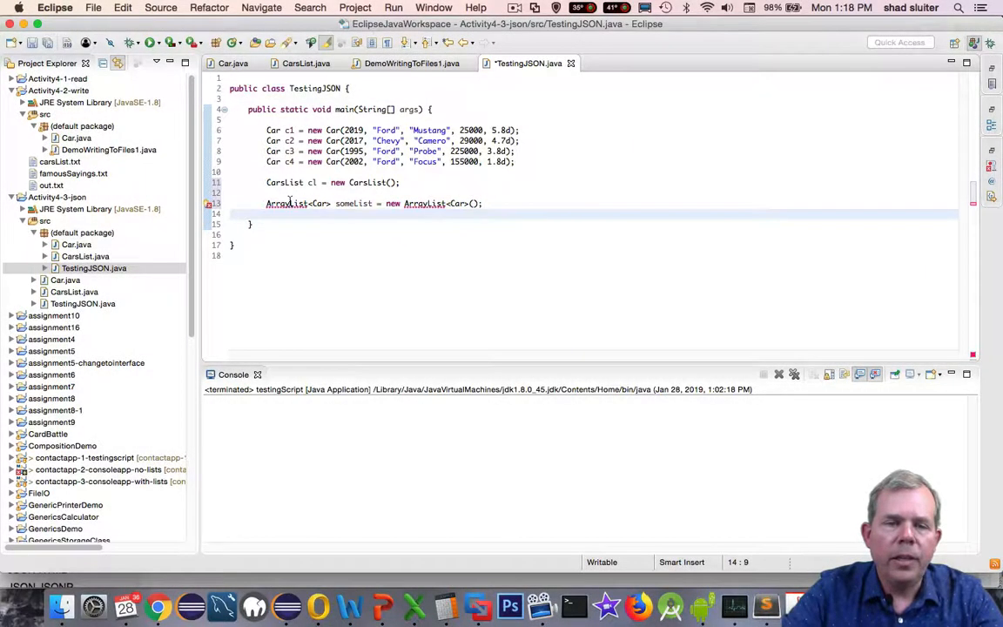
click(286, 202)
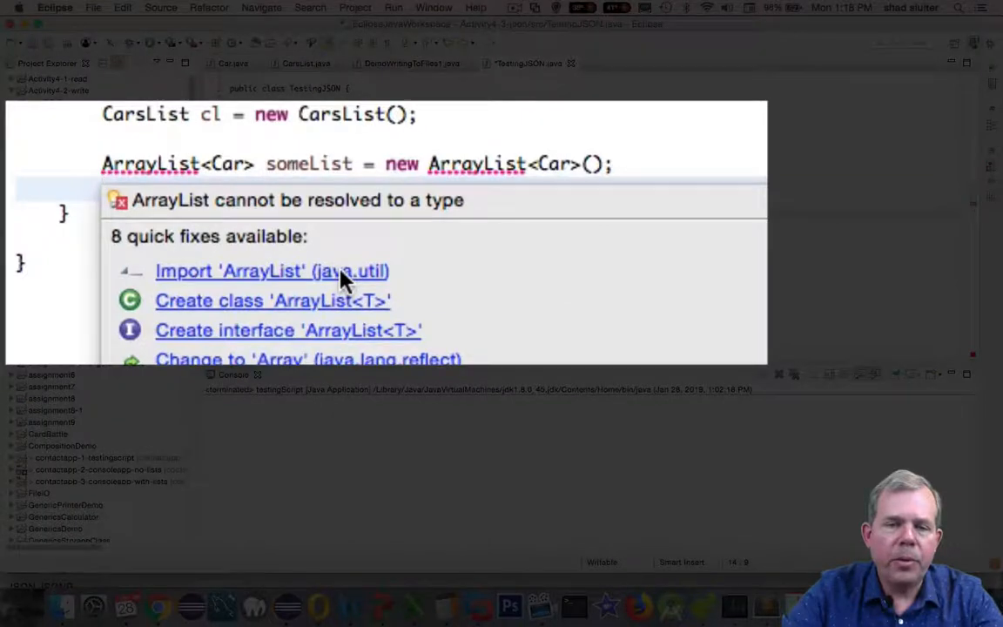
click(272, 272)
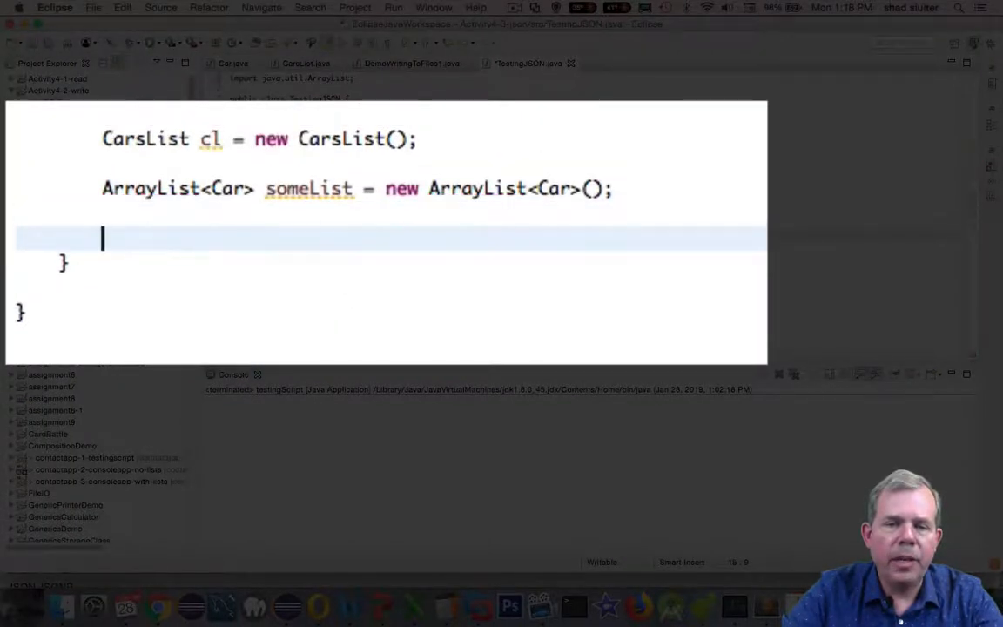
- Add c1 to c4 to someList and begin cl.setCarList with cl.se
text(someList.add(c)
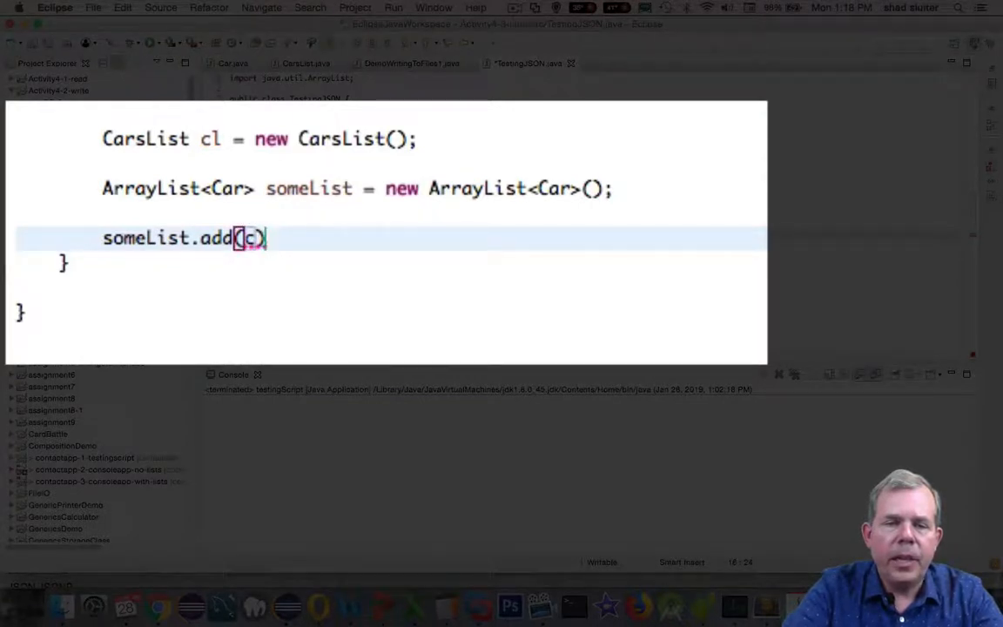
text(1)
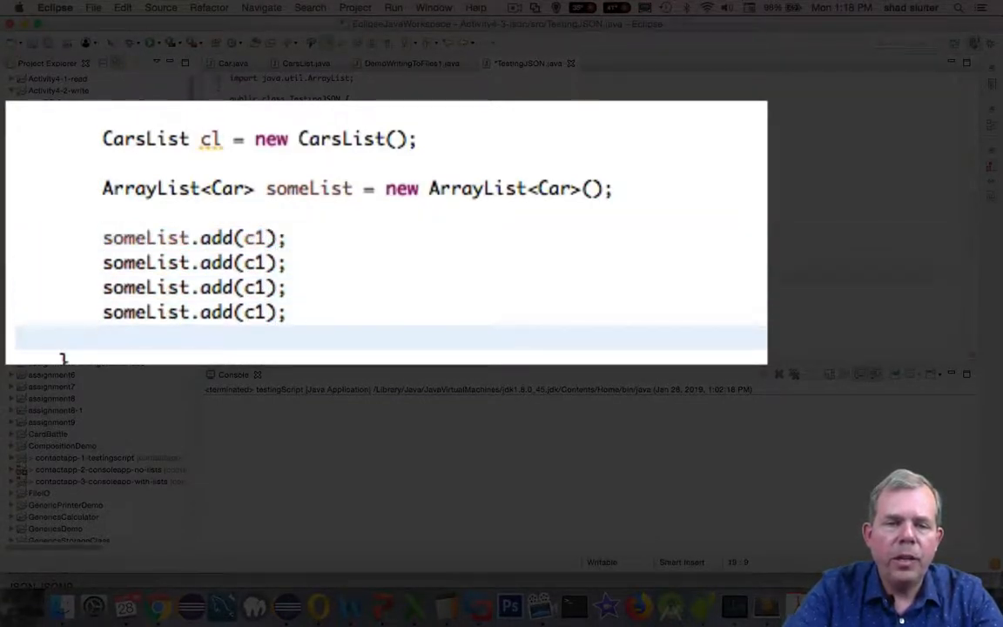
text(2)
text(3)
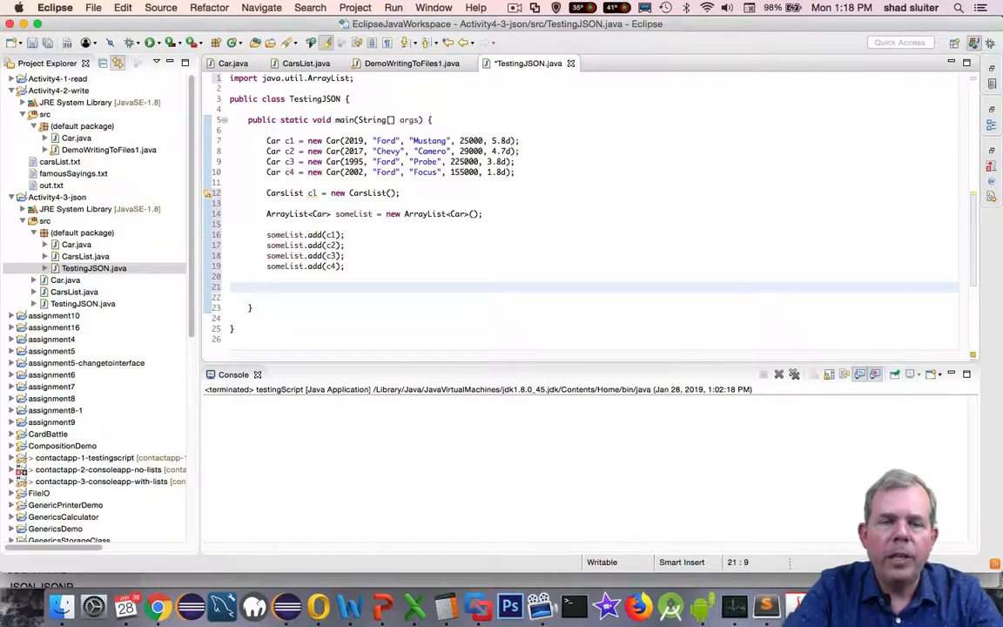
text(cl.se)
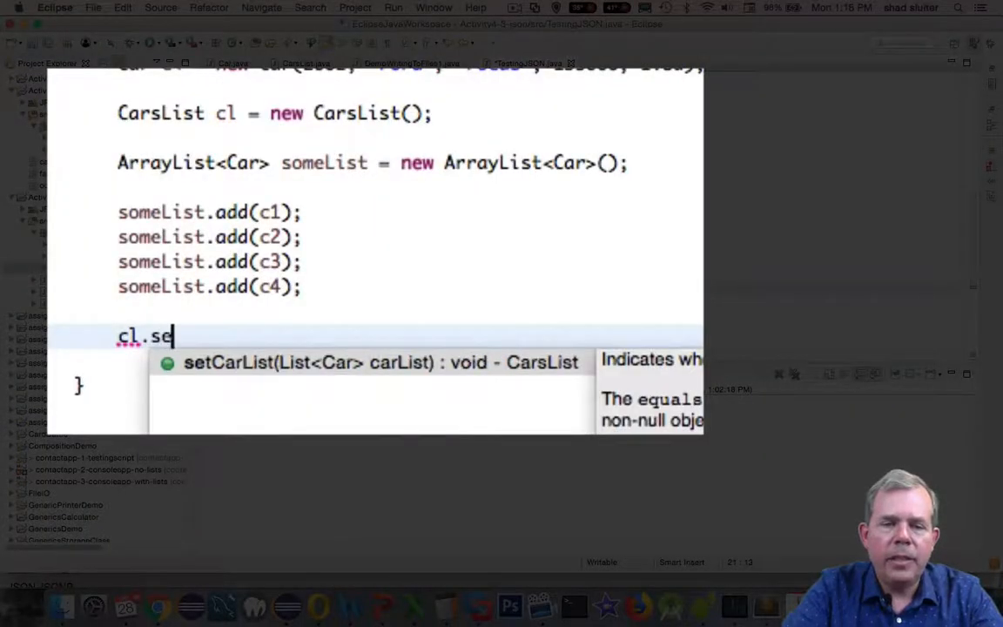